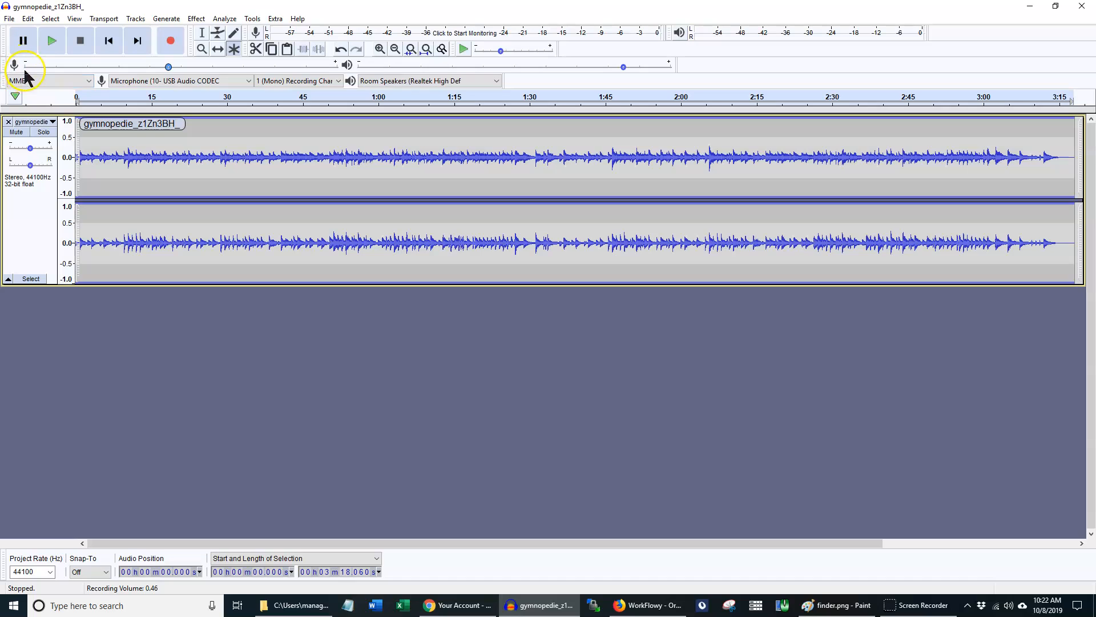
Drag the microphone slider right to raise the recording volume above 0.46
left_click_drag(168, 66, 215, 66)
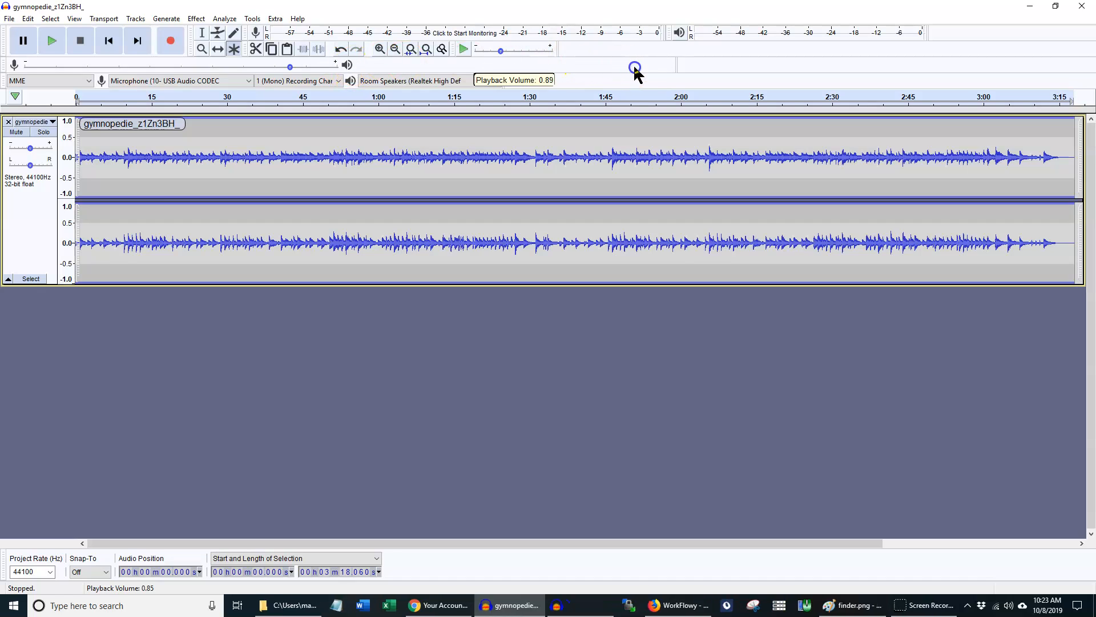
Sweep the playback volume through about 0.37, 0.63 and 0.18, ending near the middle
left_click_drag(633, 68, 474, 69)
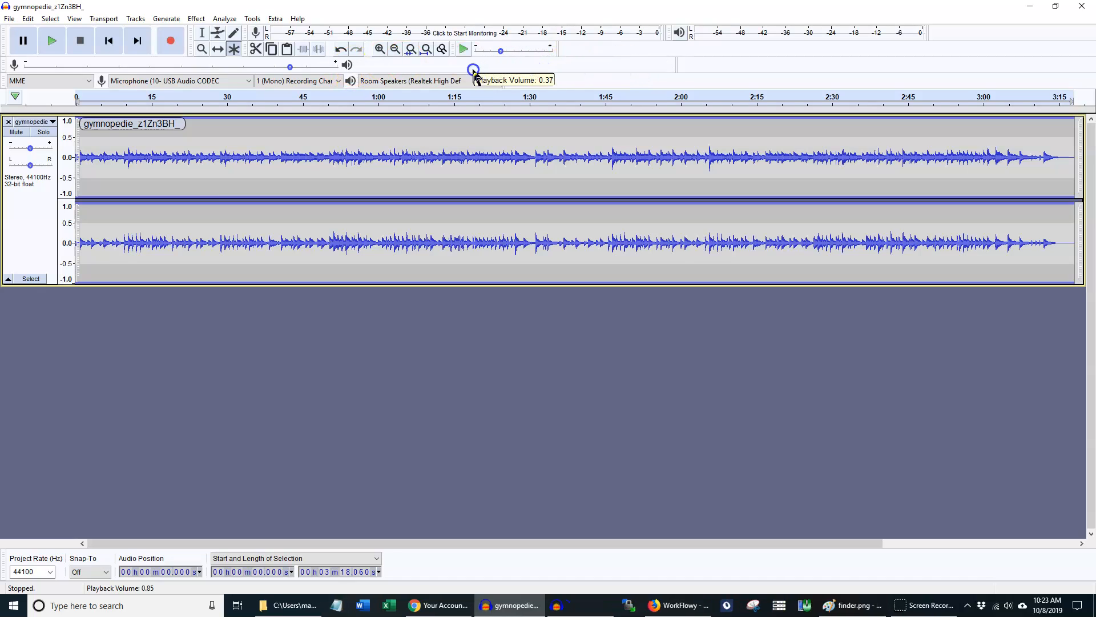
left_click_drag(473, 69, 484, 70)
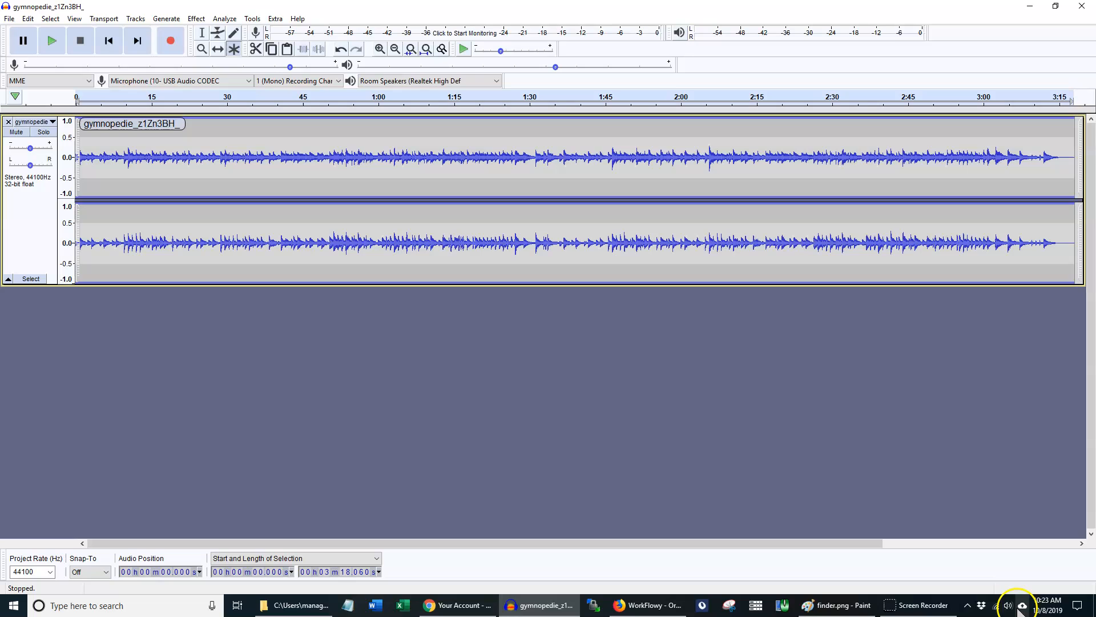
left_click_drag(499, 50, 555, 67)
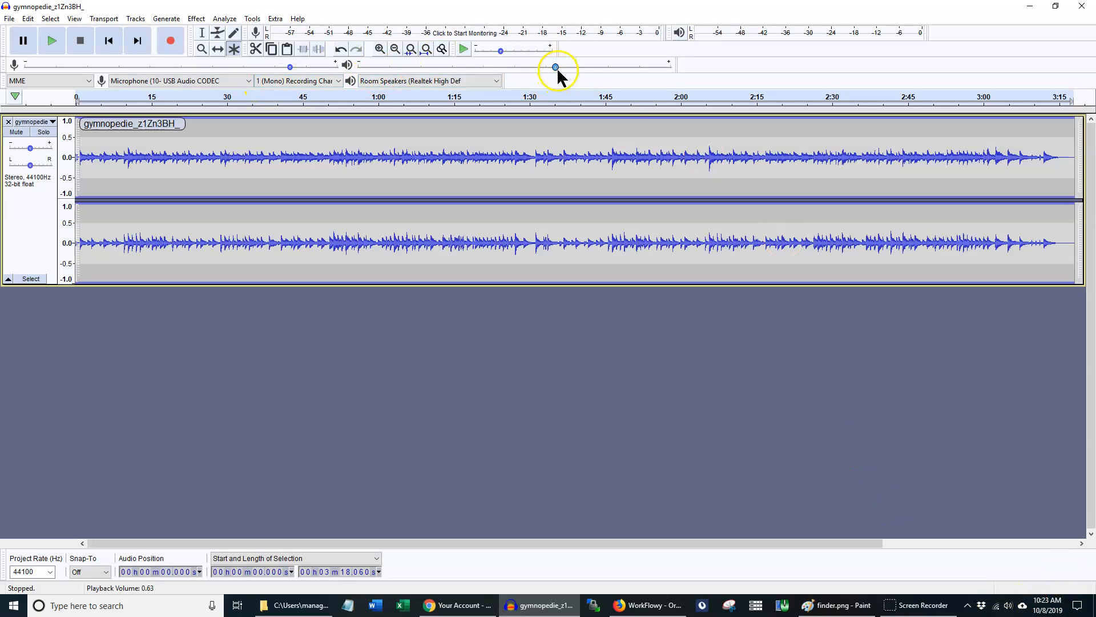
left_click_drag(555, 68, 413, 68)
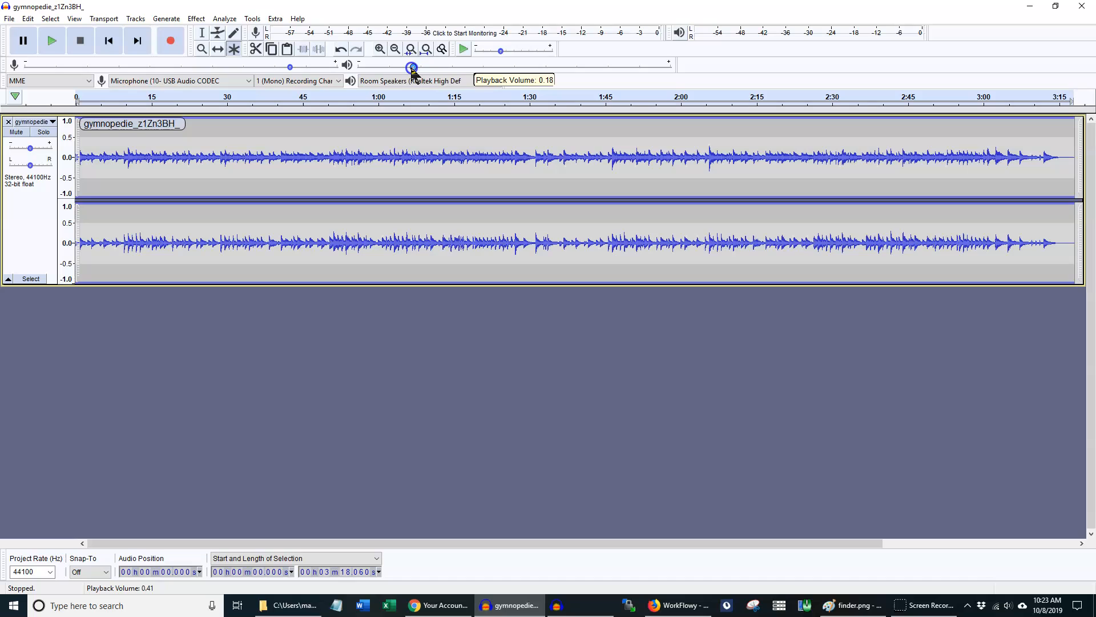
left_click_drag(412, 67, 574, 69)
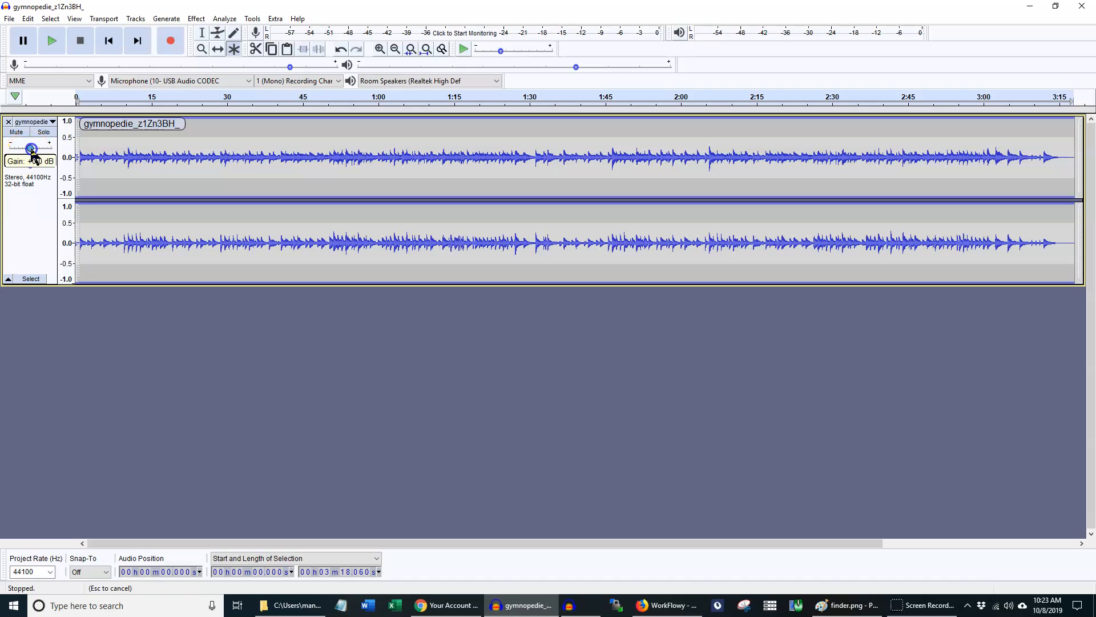
Sweep the gymnopedie track gain down to -22 dB, up, near 0 dB, then high again
left_click_drag(32, 147, 7, 148)
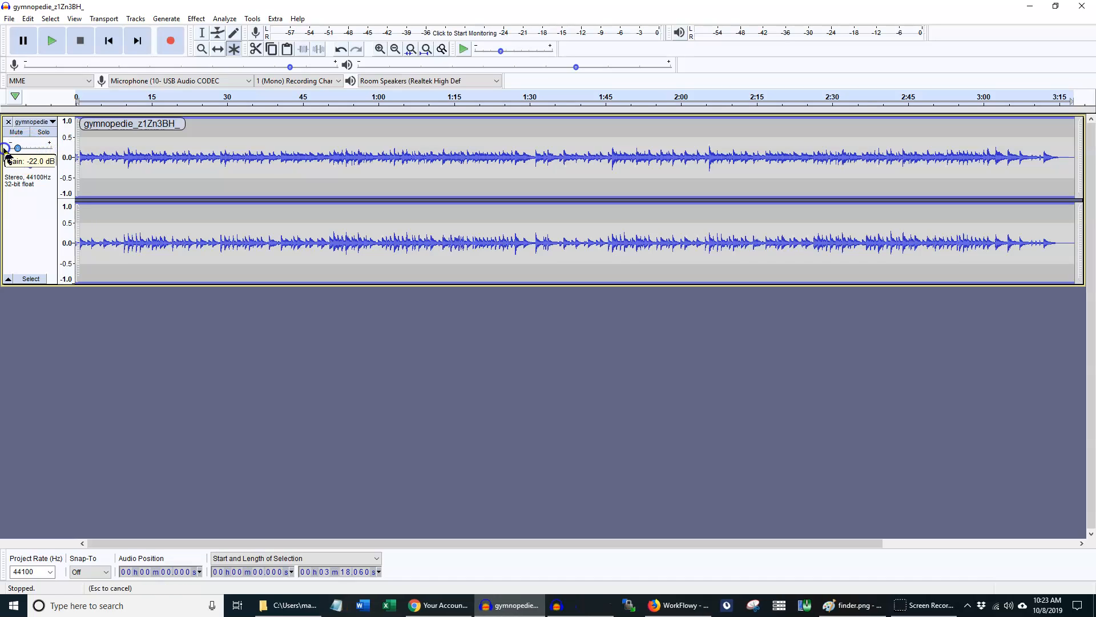
left_click_drag(17, 148, 49, 148)
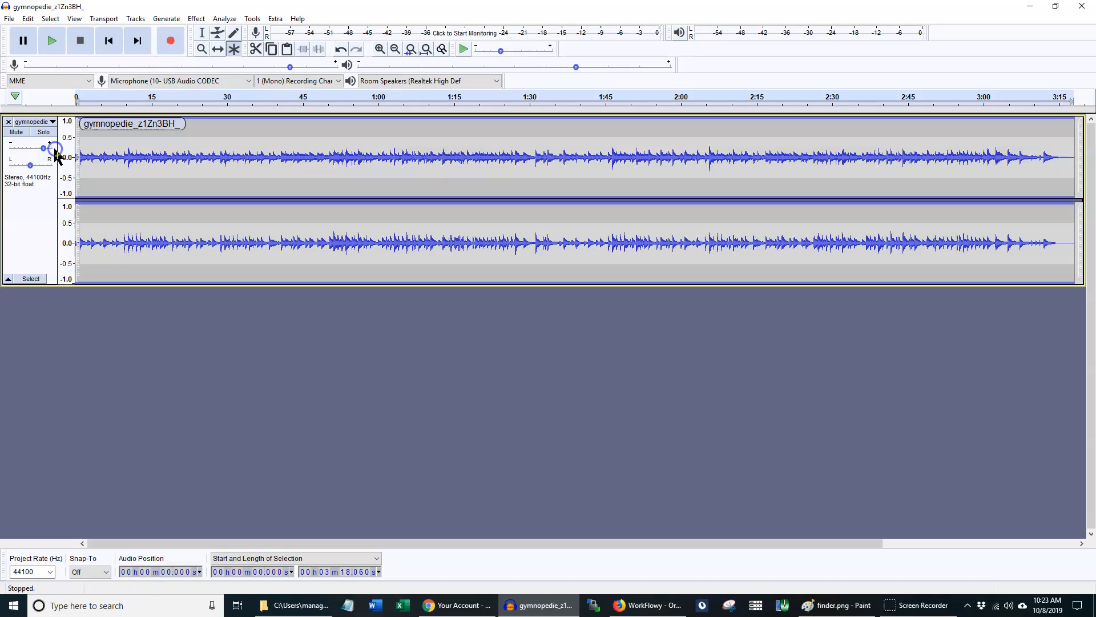
left_click_drag(43, 147, 17, 151)
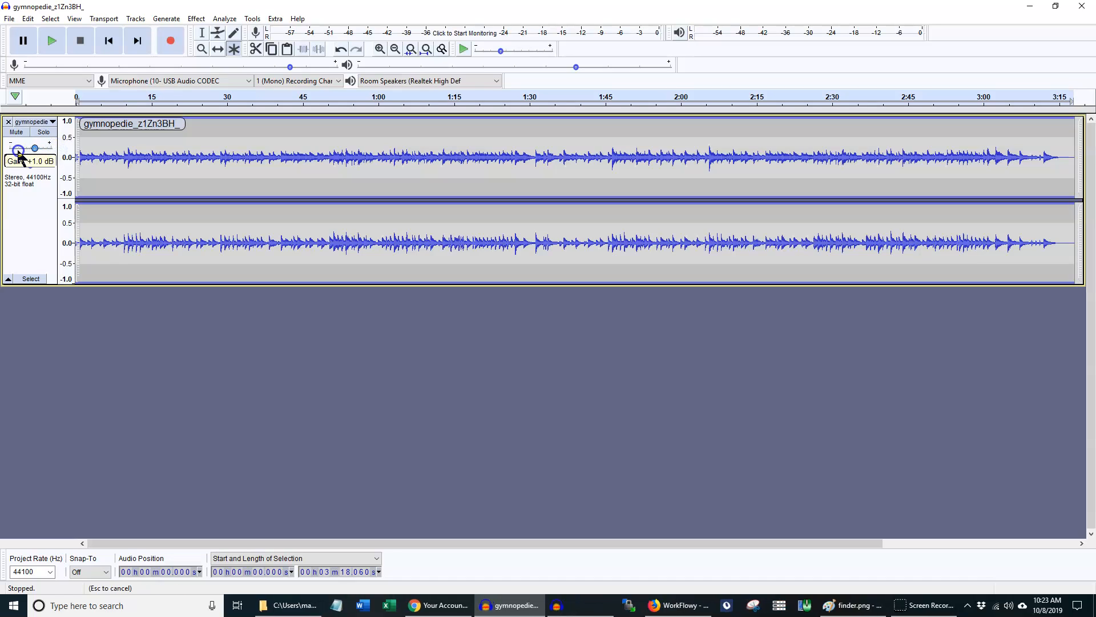
left_click_drag(33, 147, 49, 147)
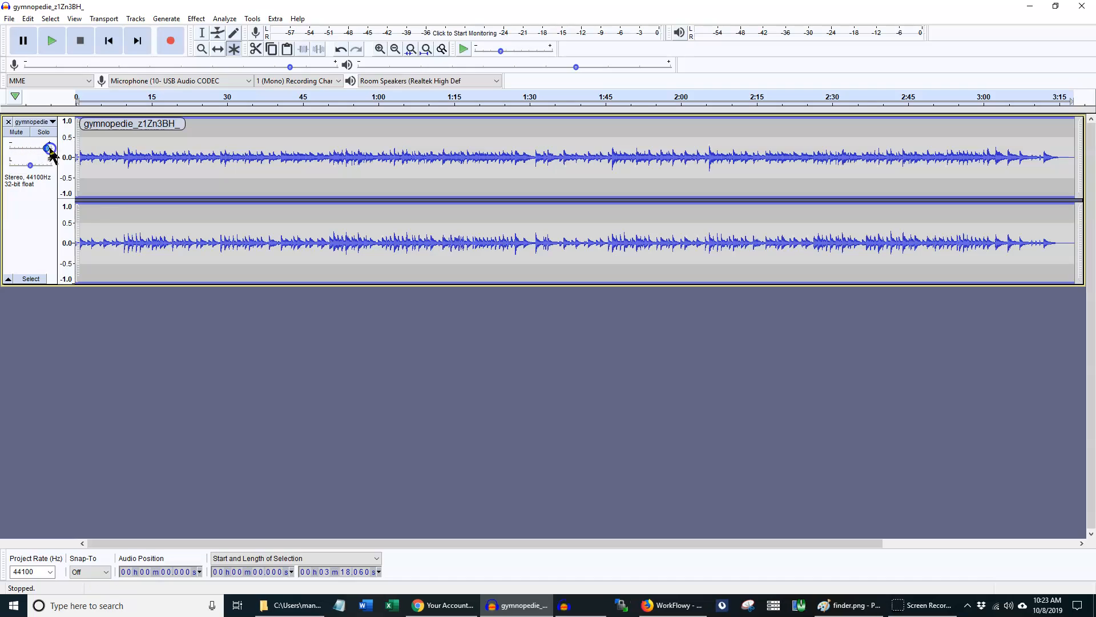